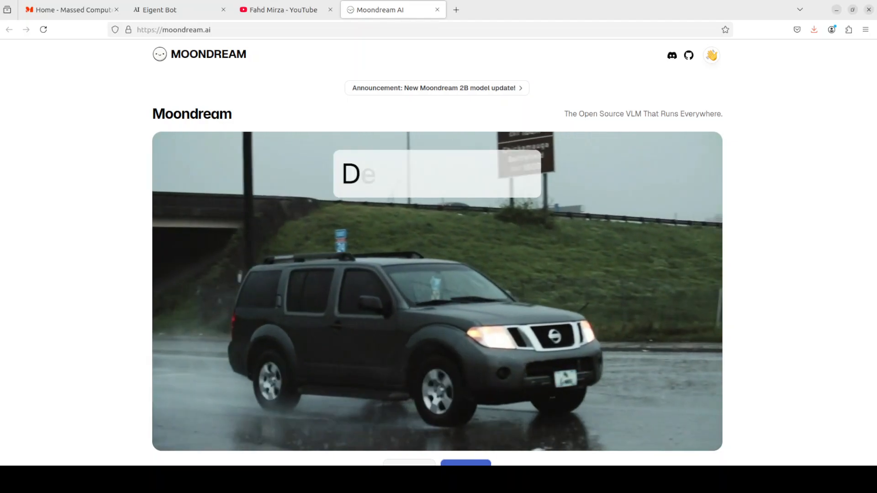
# Step: Show the YouTube channel's search results listing Moondream videos
pyautogui.click(281, 9)
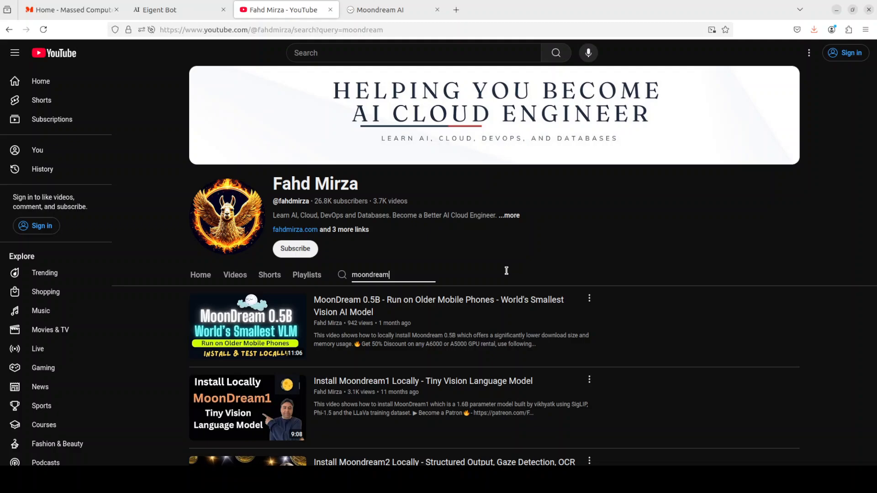
pyautogui.moveTo(638, 283)
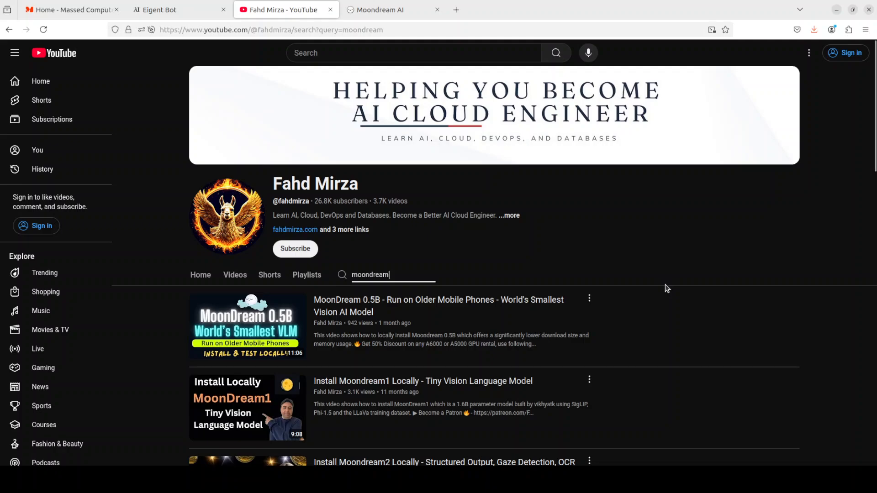
pyautogui.moveTo(663, 290)
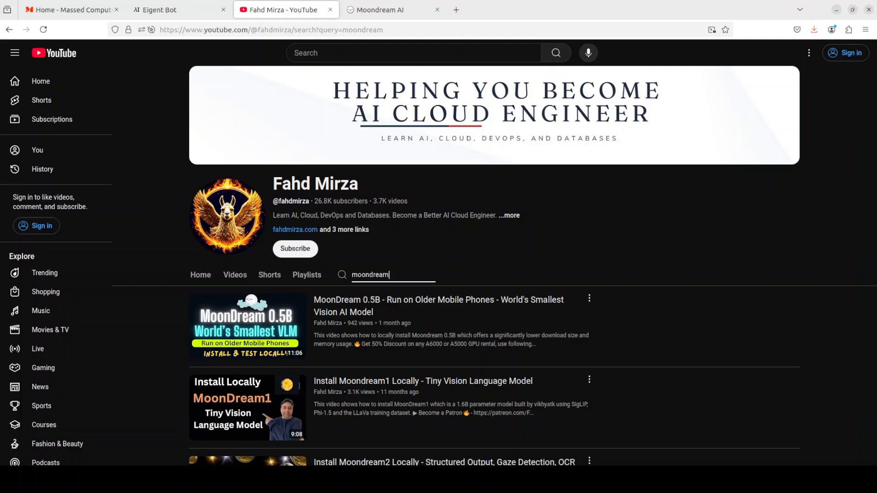
pyautogui.moveTo(742, 395)
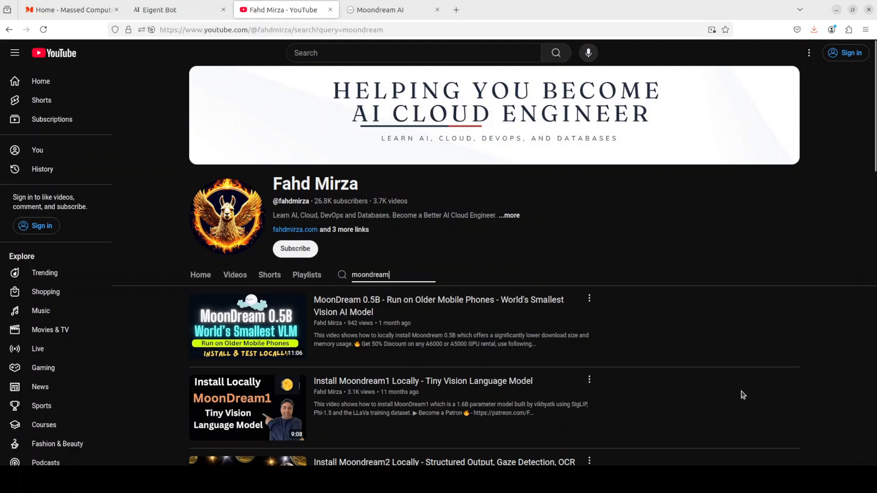
pyautogui.moveTo(688, 331)
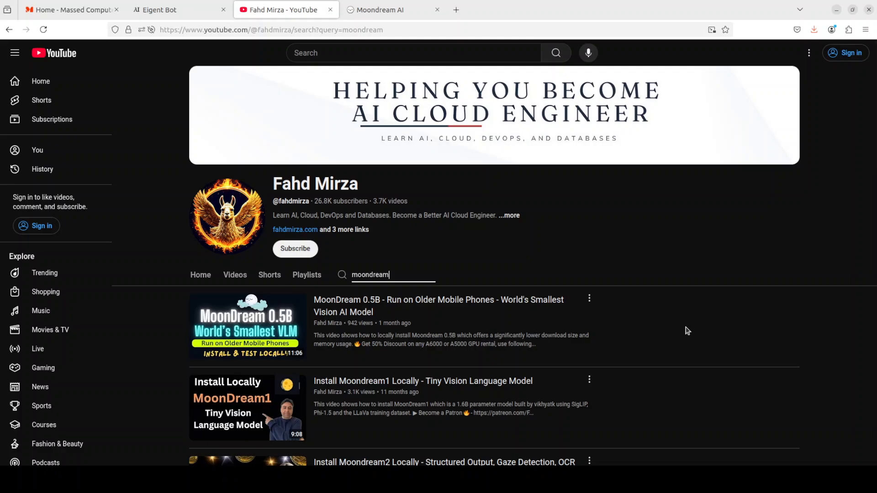
# Step: Return to the Moondream site and submit the X account password to sign in
pyautogui.click(380, 9)
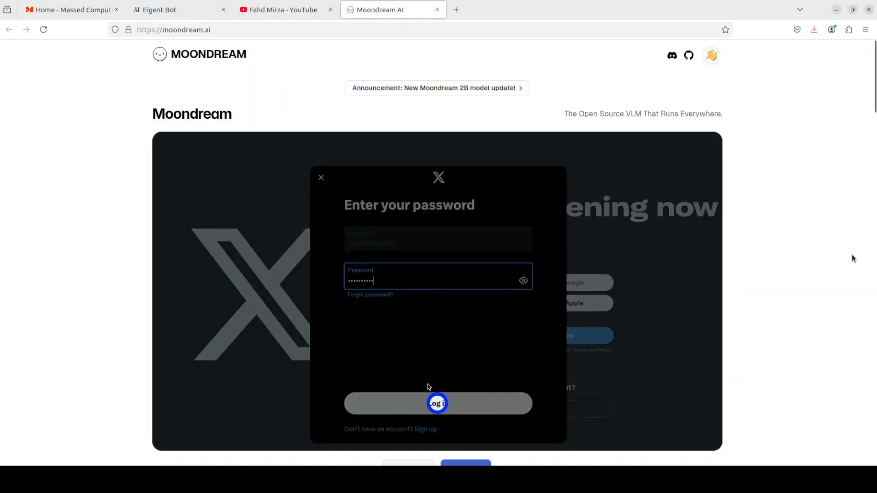
pyautogui.click(438, 404)
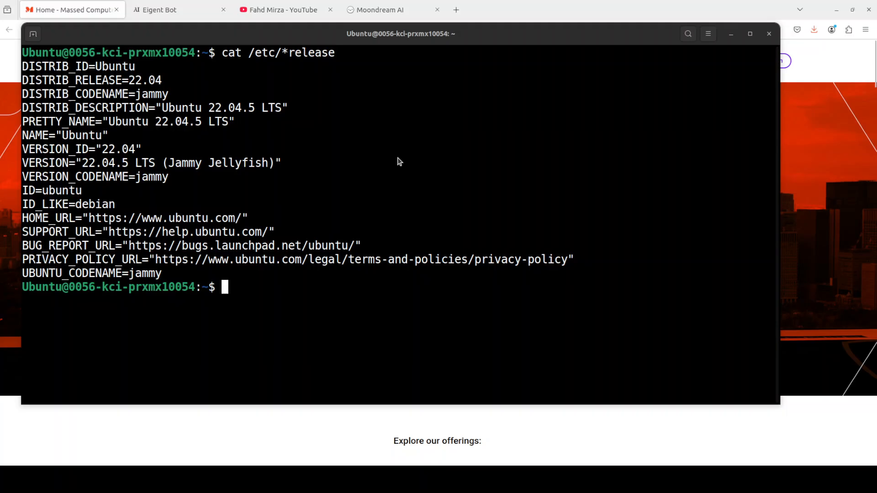
# Step: Check the GPU with nvidia-smi, then install conda-forge::libvips into the ai environment, confirming with y
pyautogui.write('nvidia-smi')
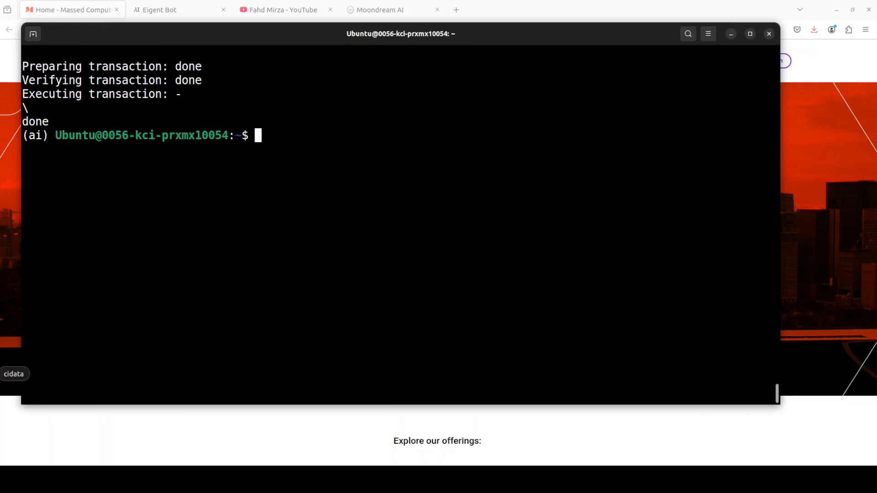
pyautogui.write('conda install conda-forge::libvips')
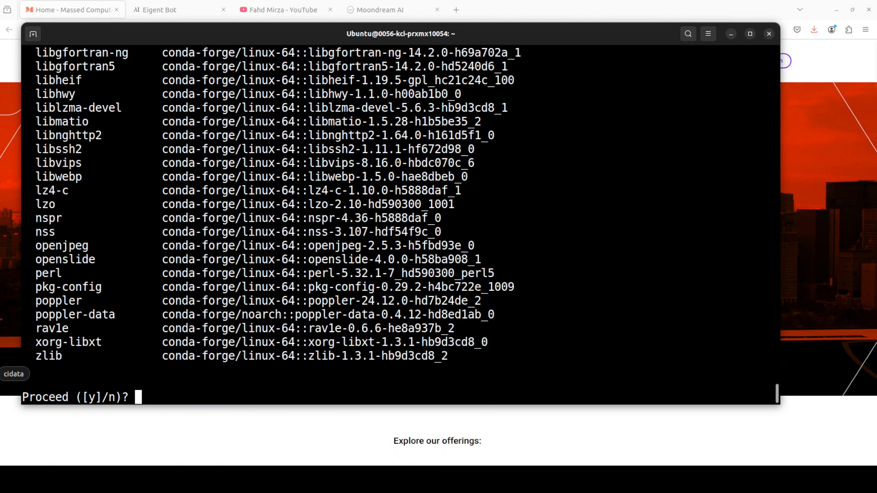
pyautogui.write('y')
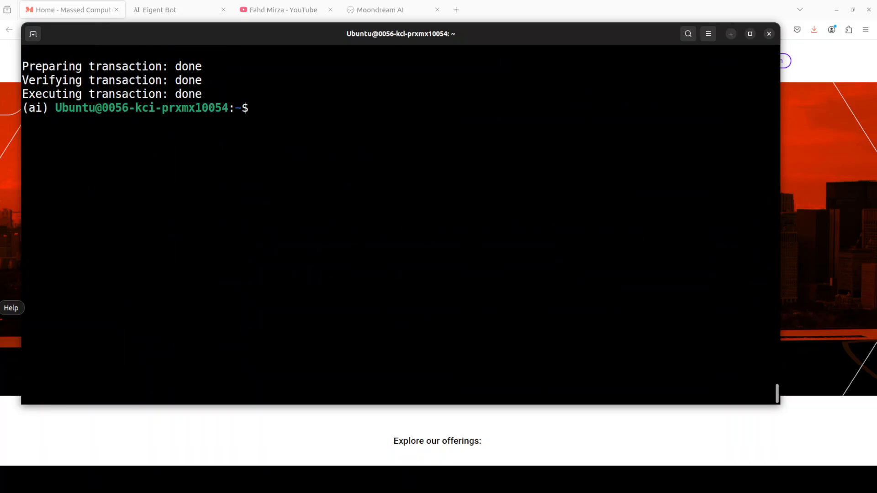
# Step: Clone the moondream repo into the gaze-detection-video recipe folder and install requirements.txt with pip
pyautogui.rightClick(260, 155)
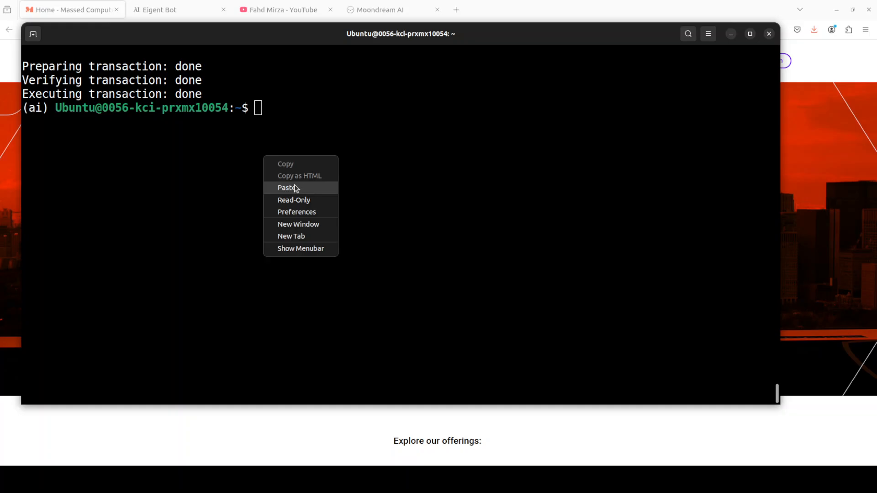
pyautogui.click(286, 188)
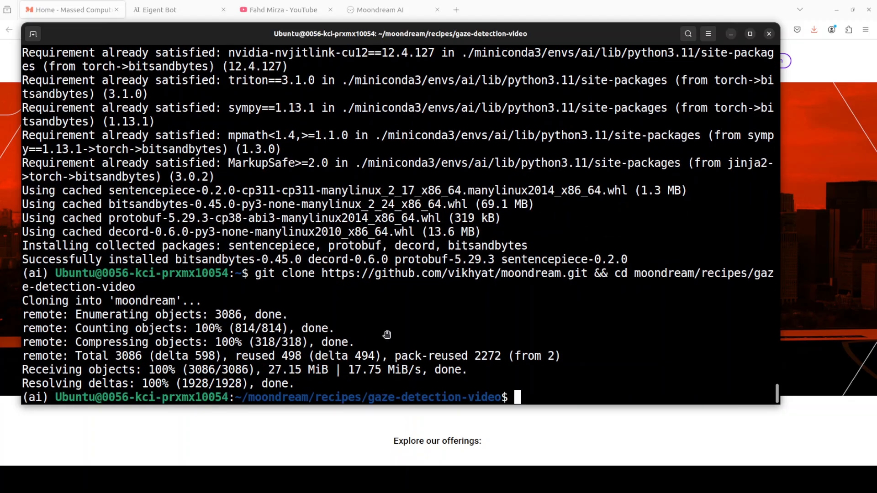
pyautogui.write('clea')
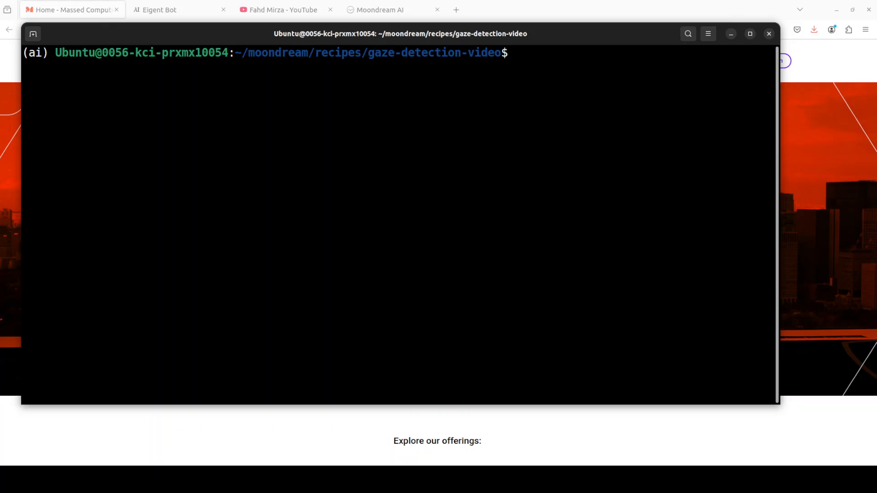
pyautogui.write('pip install -r requirements.txt')
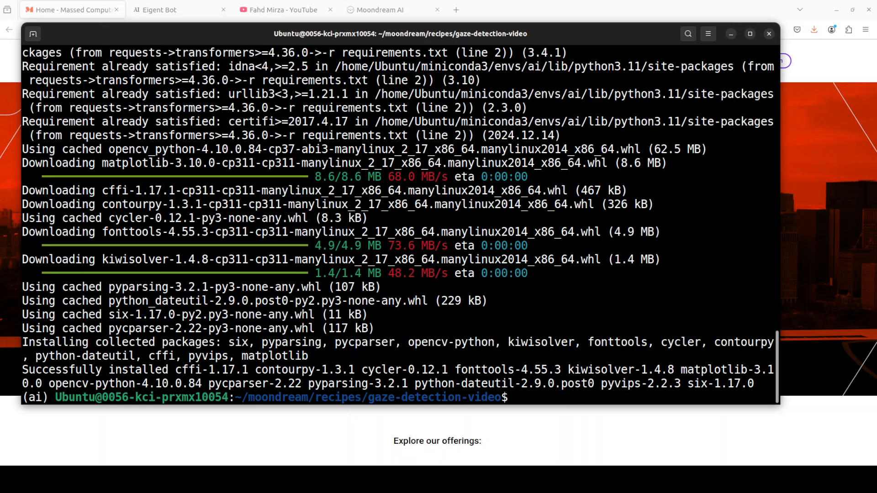
pyautogui.write('c')
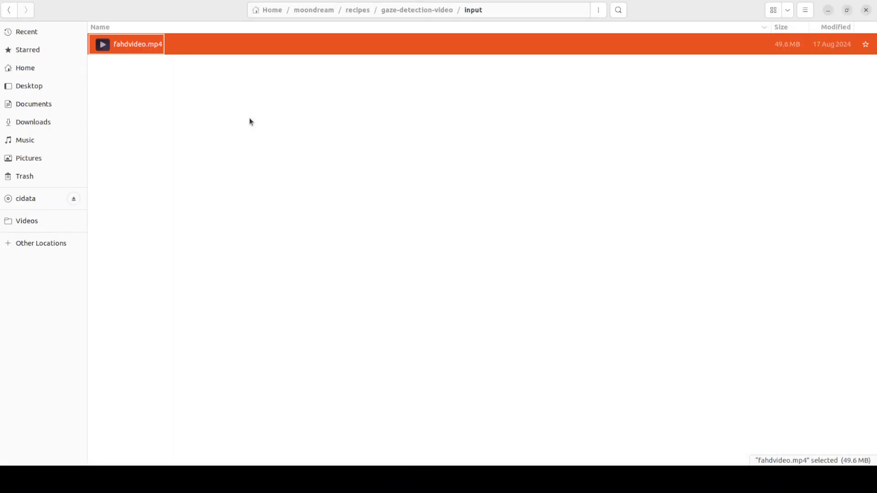
pyautogui.moveTo(330, 23)
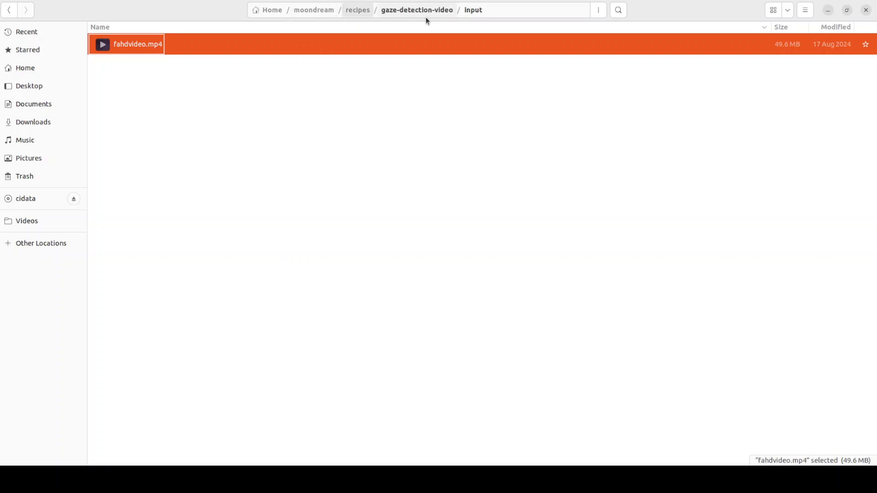
pyautogui.moveTo(203, 146)
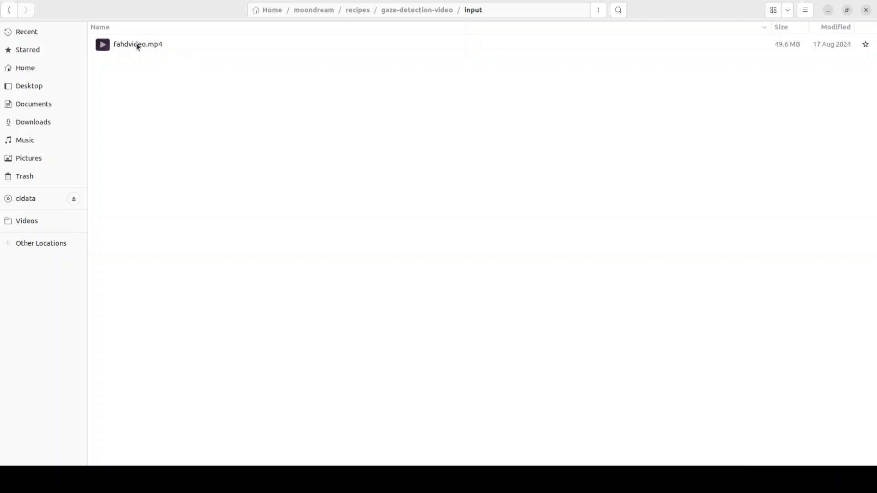
# Step: Play fahdvideo.mp4 from the recipe's input folder in VLC, then close the player
pyautogui.rightClick(135, 45)
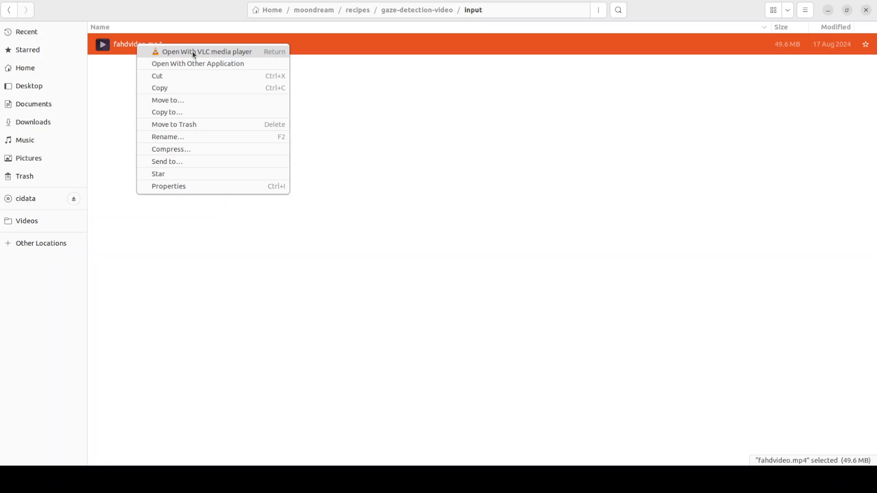
pyautogui.press('Escape')
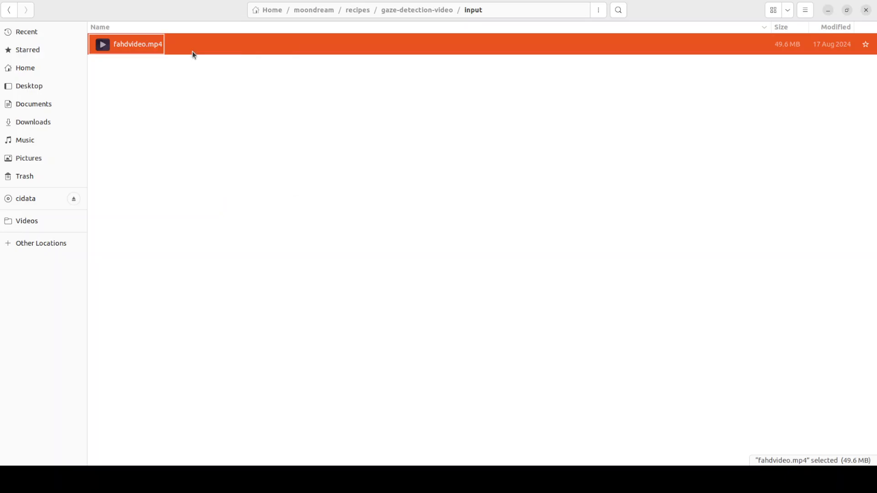
pyautogui.doubleClick(132, 44)
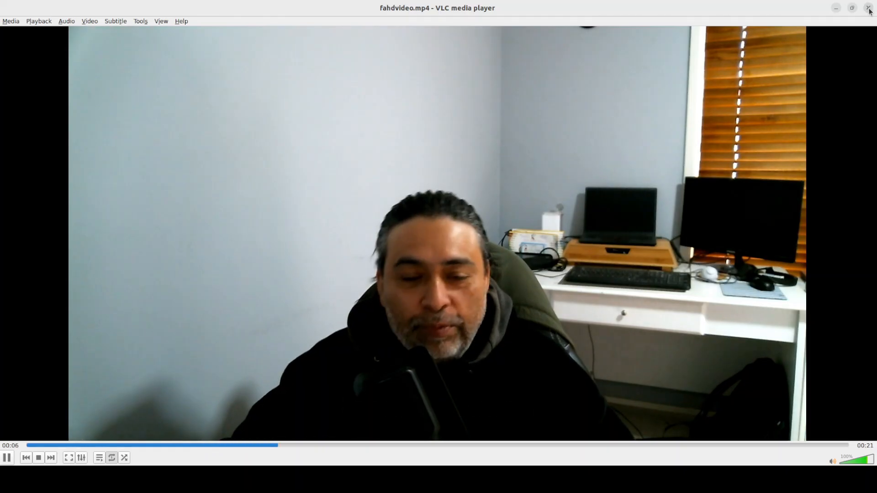
pyautogui.click(868, 7)
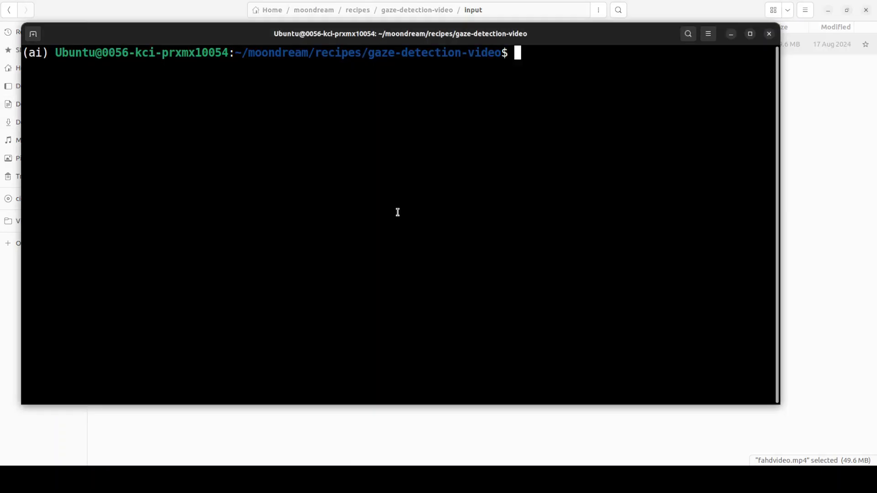
# Step: Run gaze-detection-video.py so Moondream 2 loads and begins processing fahdvideo.mp4
pyautogui.write('python gaze-detection-video.py')
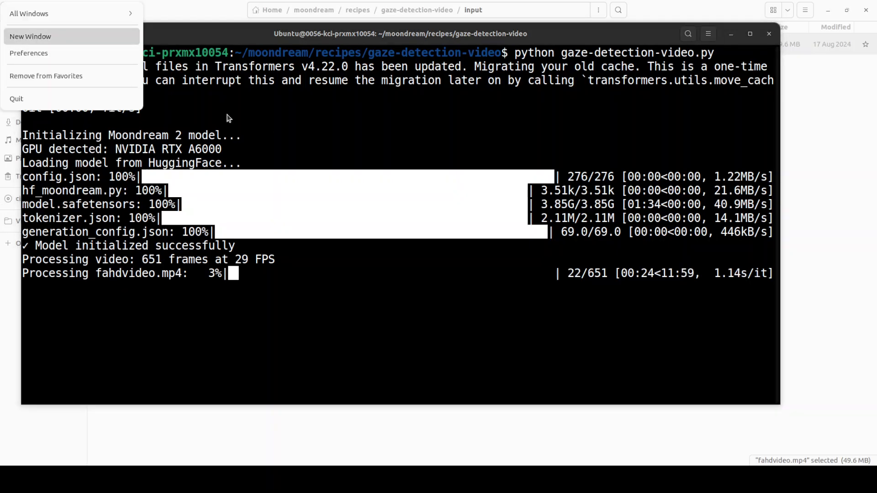
# Step: Open a second terminal window and run nvidia-smi while processing continues
pyautogui.click(30, 36)
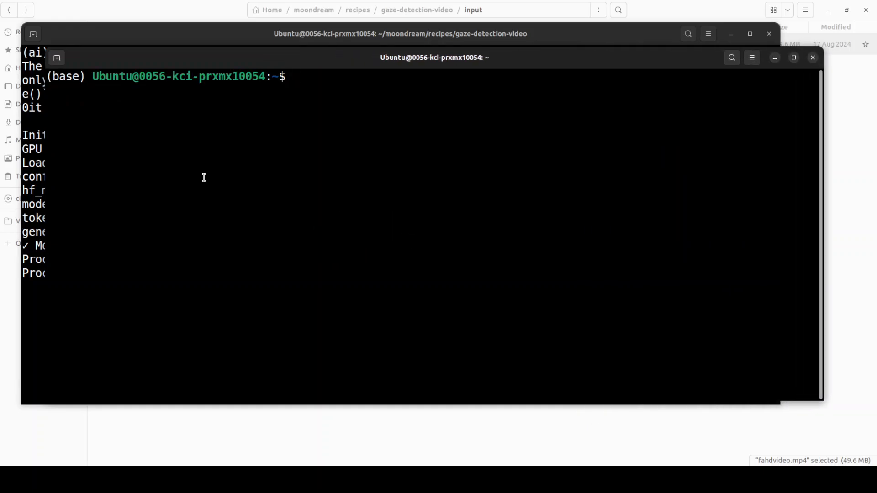
pyautogui.write('nvidia-smi')
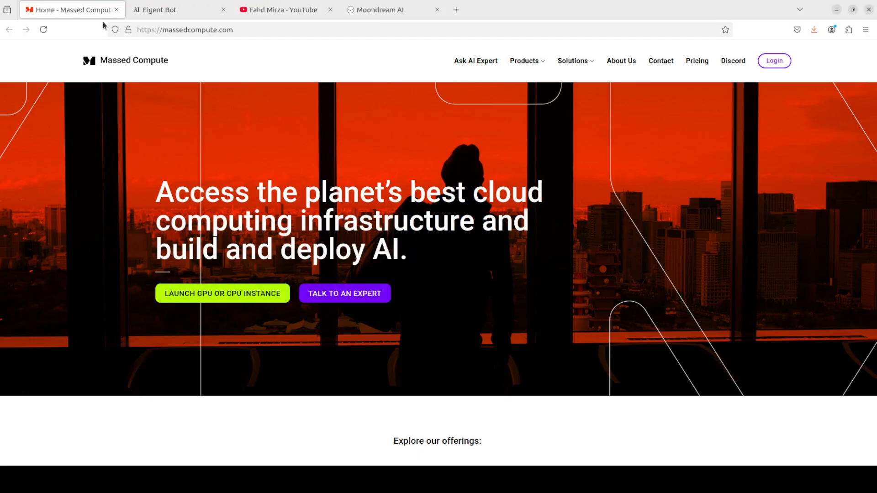
# Step: View the Eigent Bot customer-service page, then switch to the next Firefox tab
pyautogui.click(165, 9)
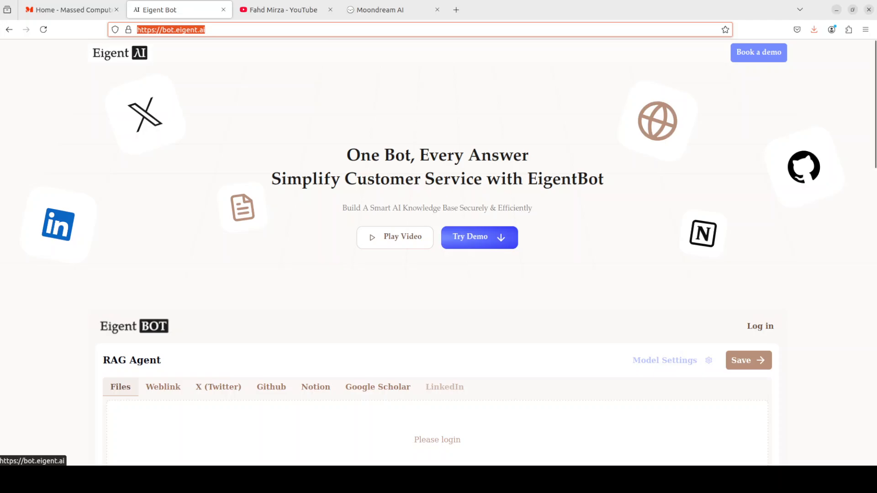
pyautogui.click(380, 9)
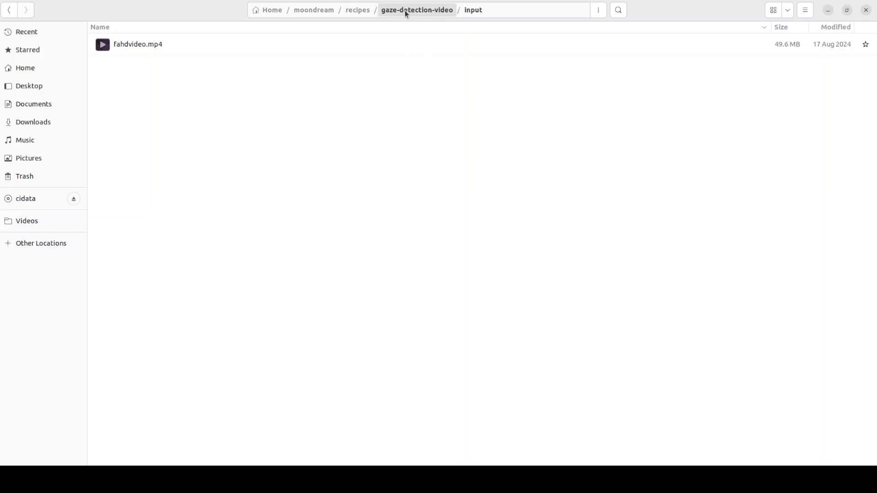
# Step: Go up to the gaze-detection-video folder and play the processed output video in VLC
pyautogui.click(417, 10)
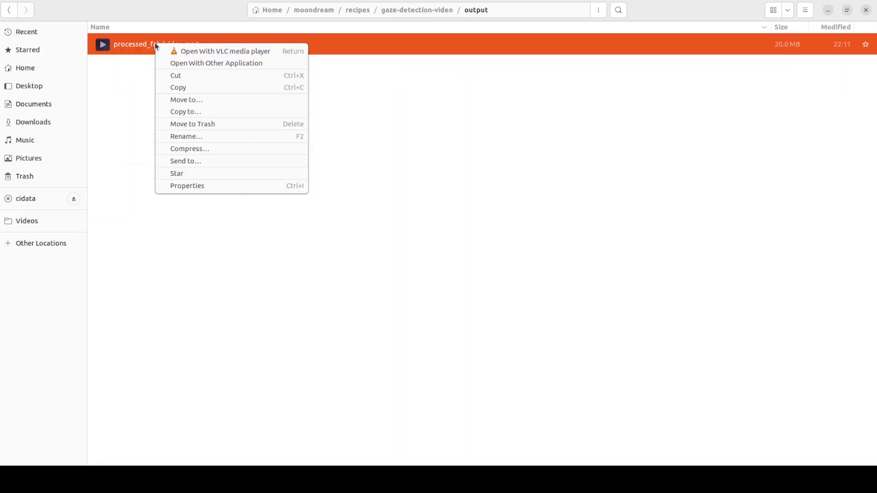
pyautogui.click(223, 51)
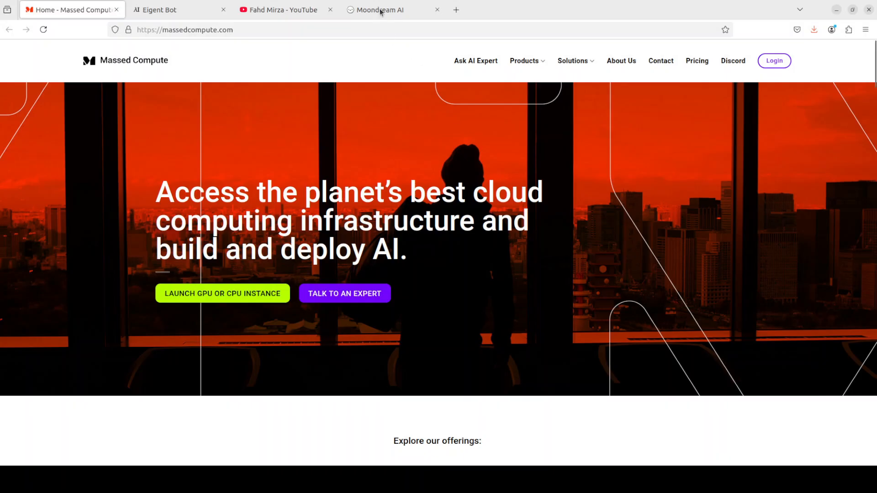
# Step: Review the 2B and 0.5B model specs, launch the Playground demo, then return to the moondream video results
pyautogui.click(386, 9)
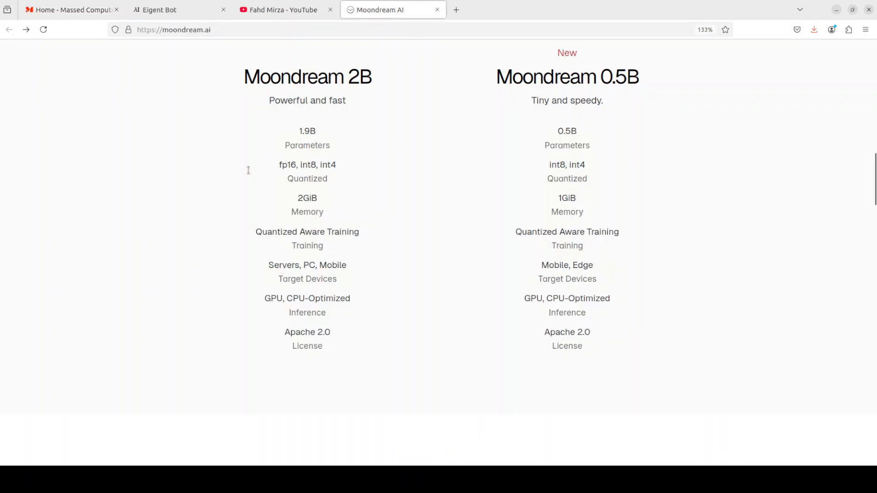
pyautogui.moveTo(732, 180)
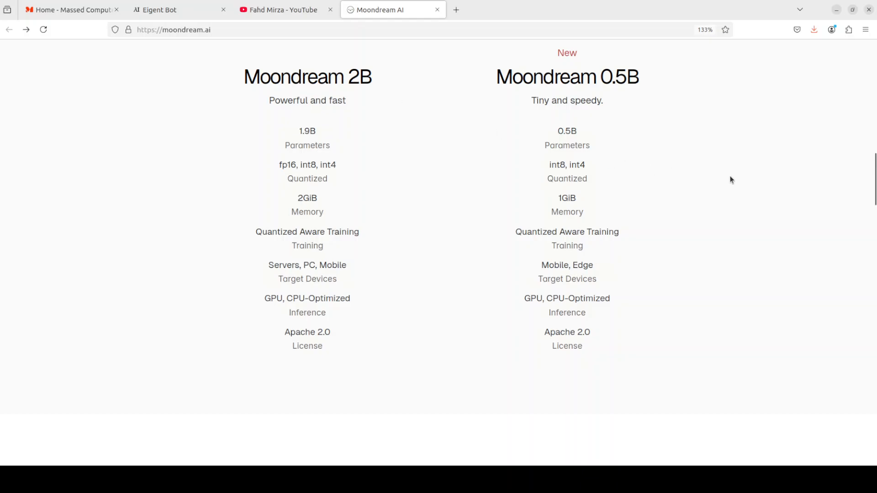
pyautogui.moveTo(598, 250)
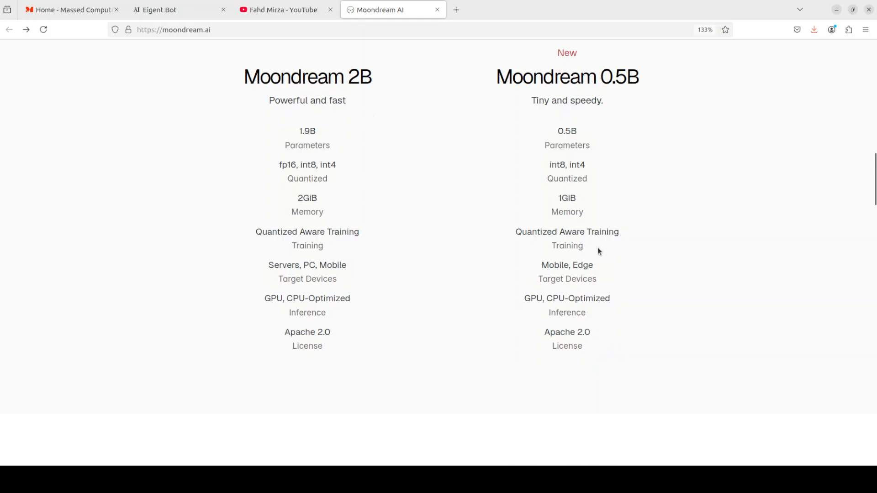
pyautogui.moveTo(516, 141)
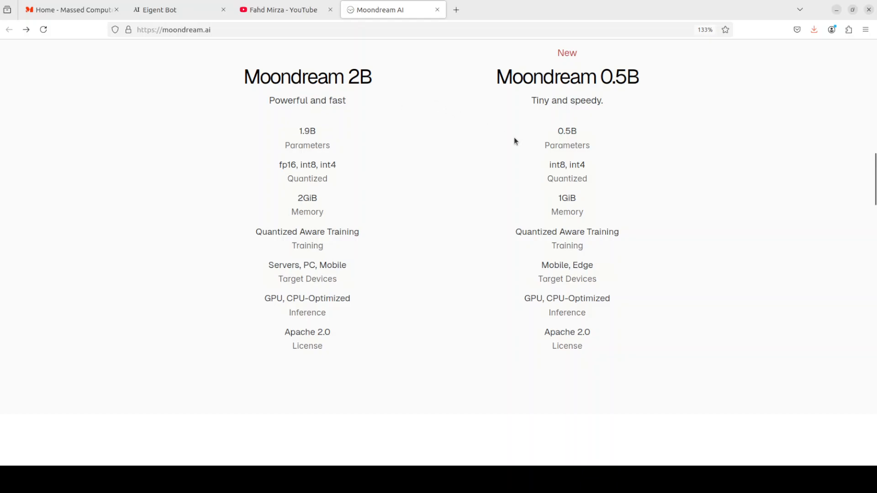
pyautogui.moveTo(492, 310)
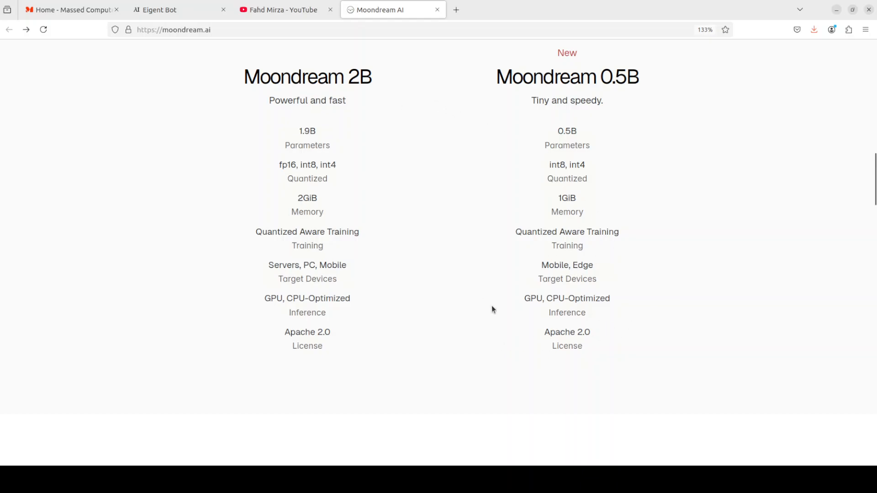
pyautogui.moveTo(635, 336)
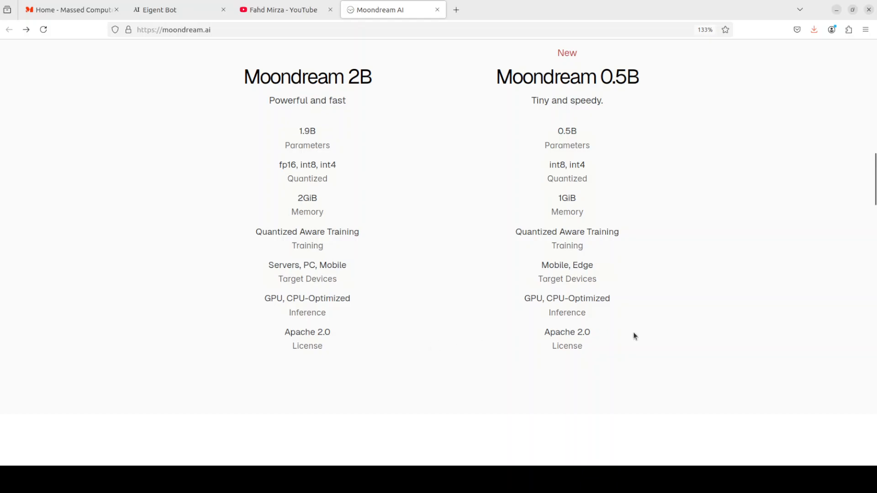
pyautogui.moveTo(623, 320)
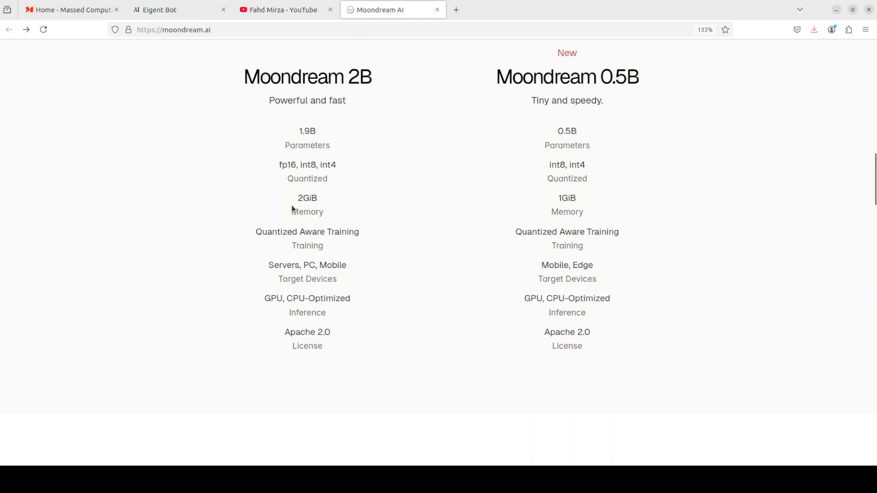
pyautogui.moveTo(384, 232)
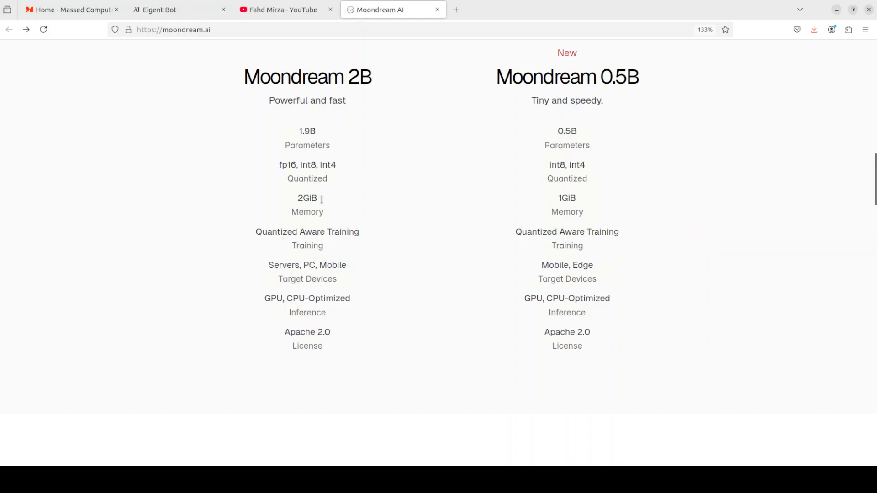
pyautogui.moveTo(333, 221)
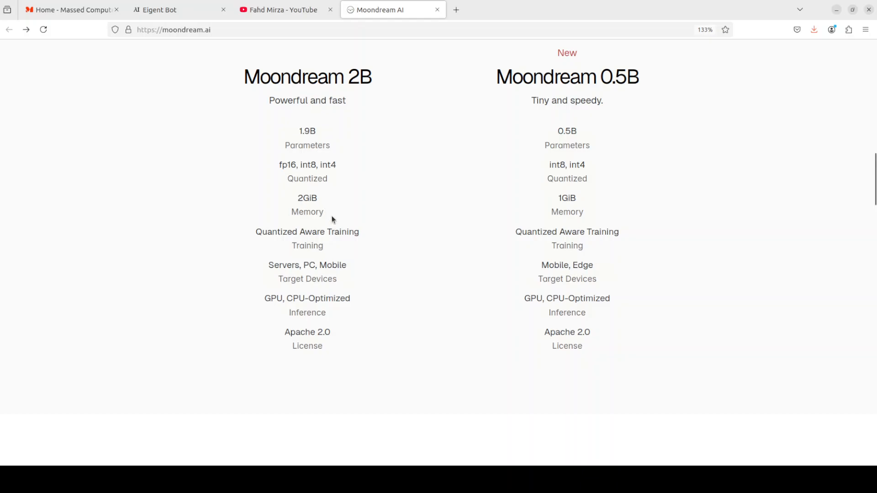
pyautogui.moveTo(312, 225)
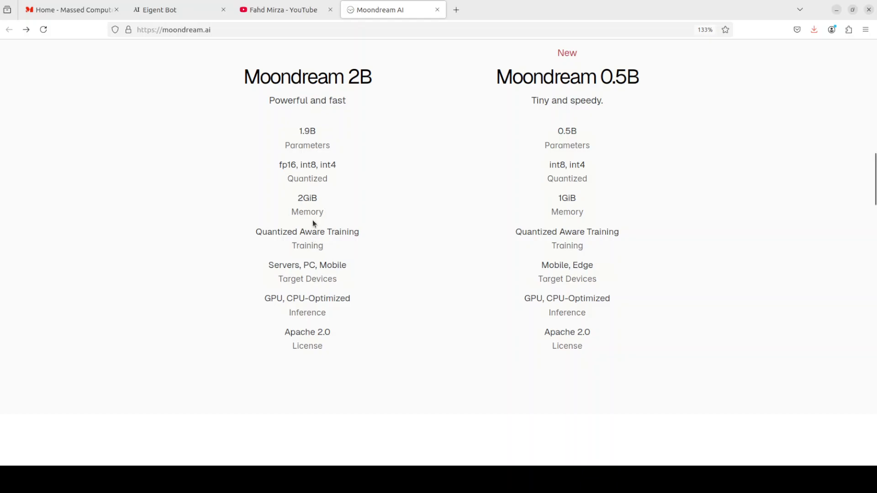
pyautogui.moveTo(488, 249)
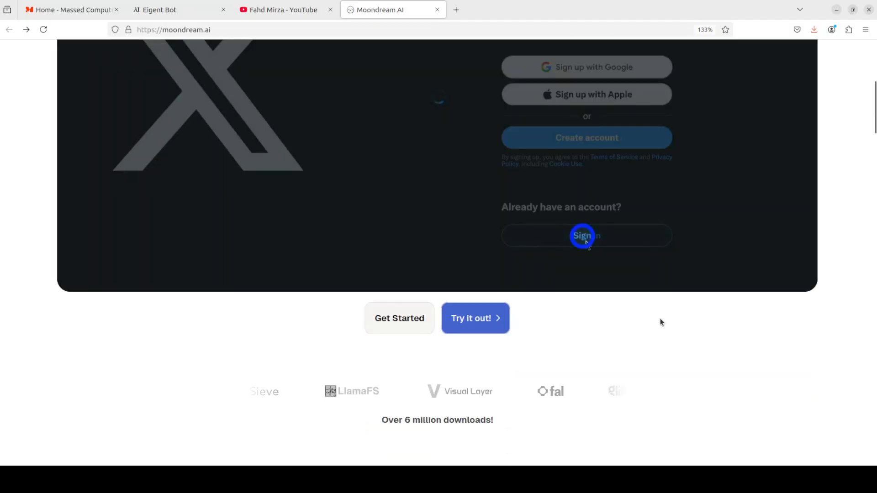
pyautogui.click(586, 235)
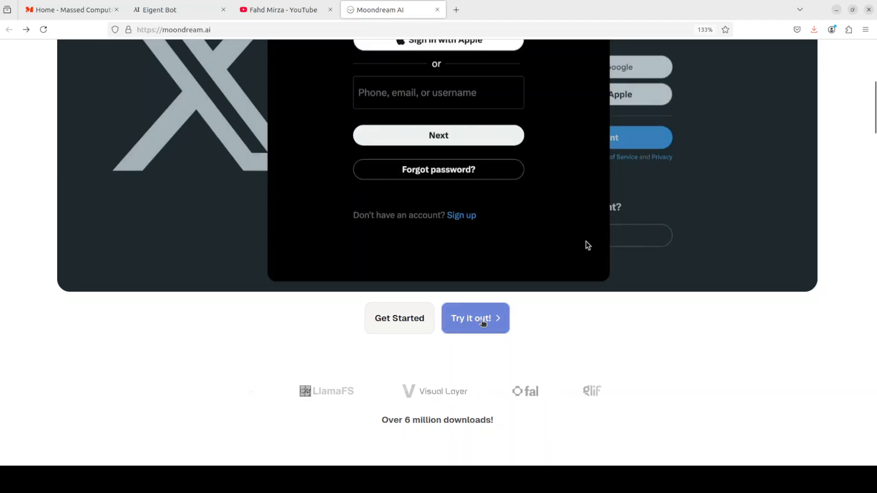
pyautogui.click(475, 318)
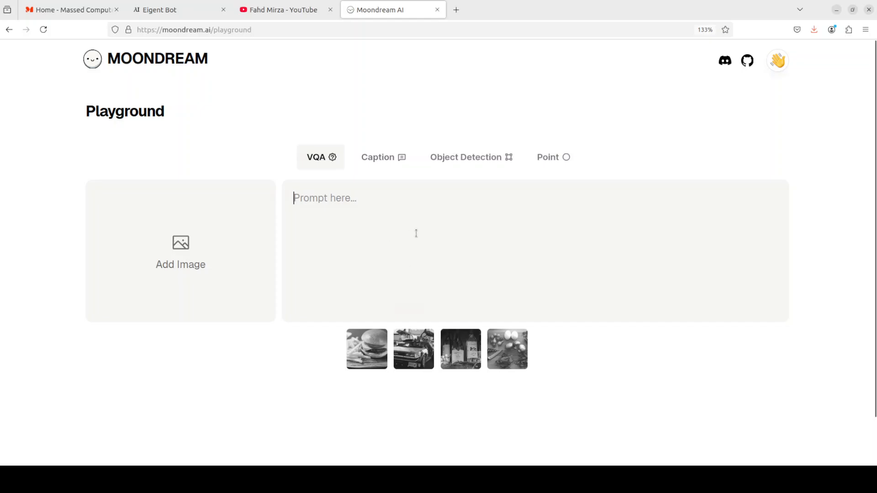
pyautogui.moveTo(509, 218)
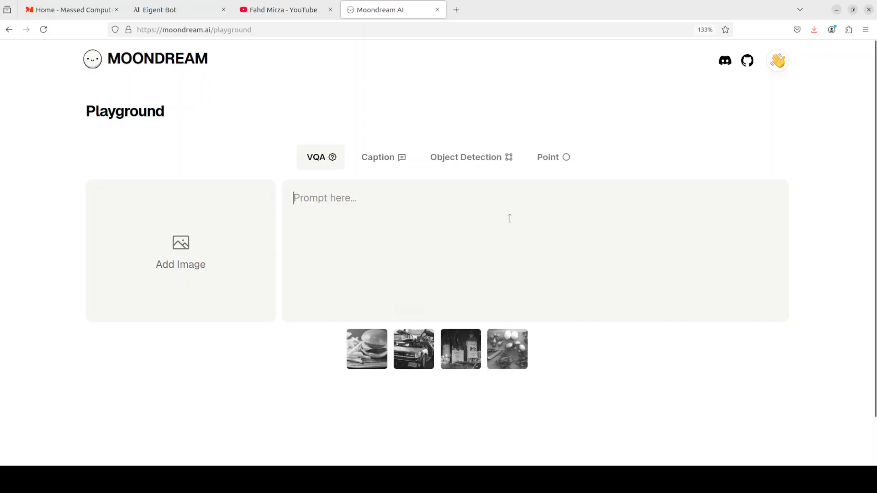
pyautogui.moveTo(626, 264)
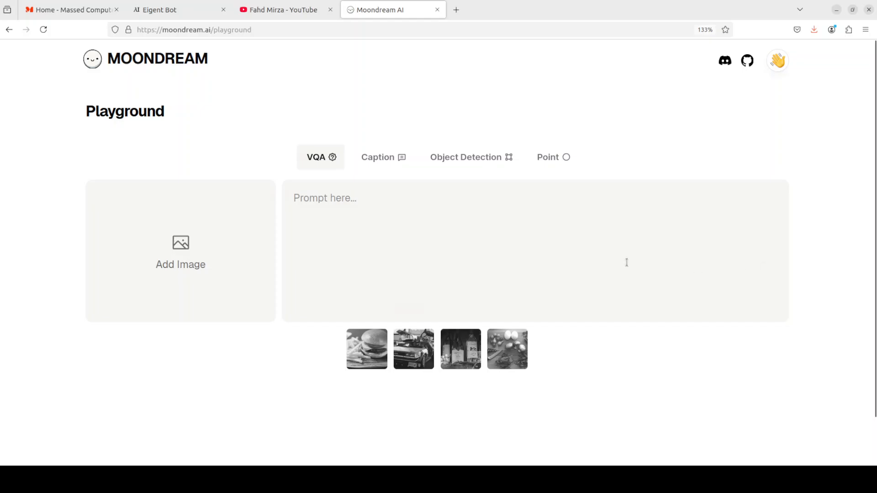
pyautogui.moveTo(638, 263)
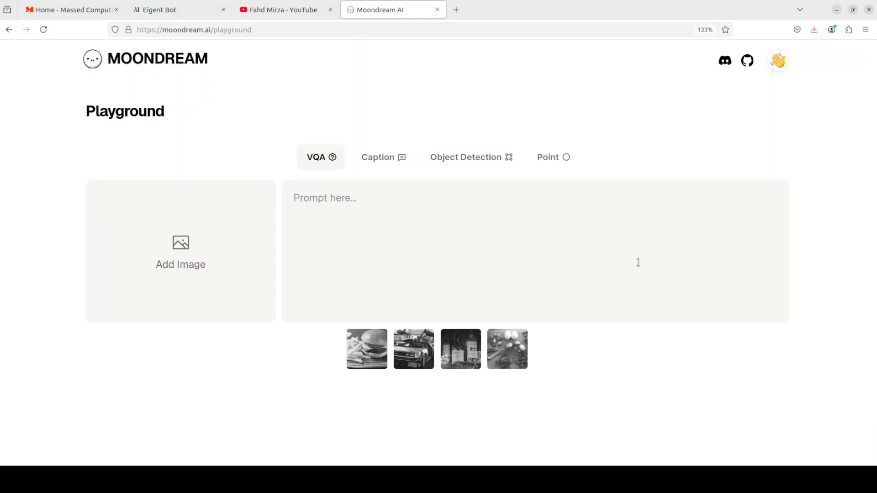
pyautogui.click(282, 10)
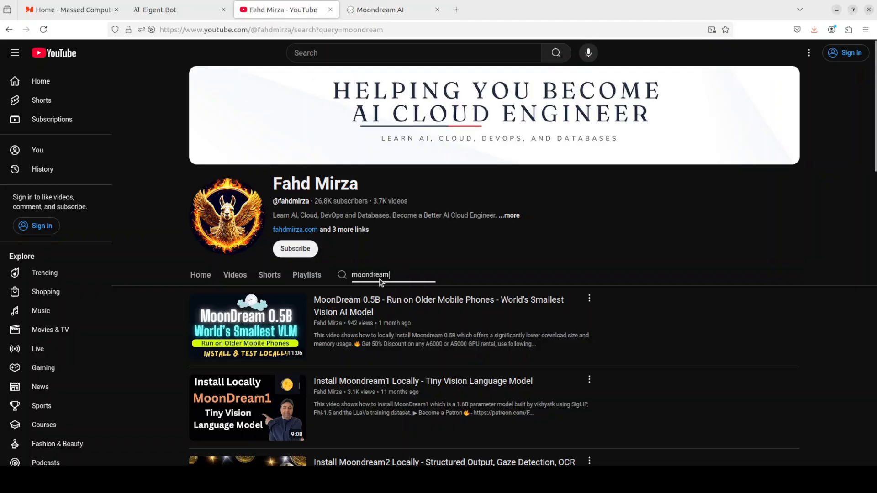
pyautogui.moveTo(693, 319)
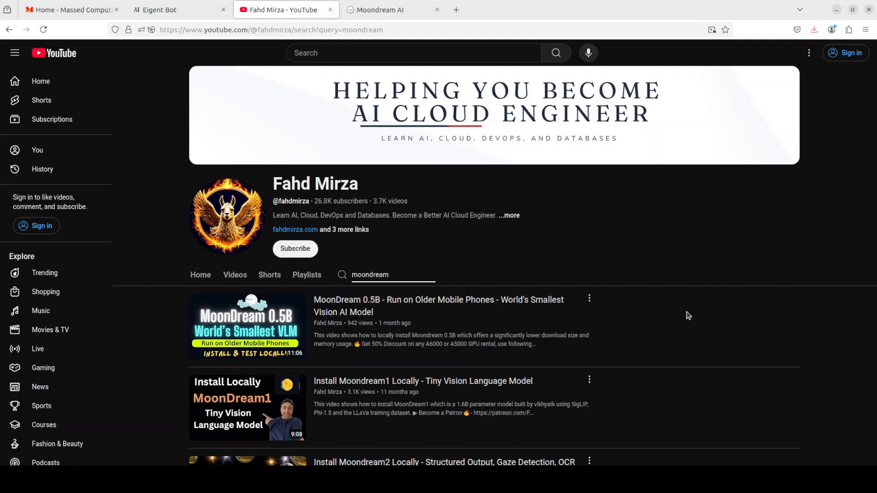
pyautogui.click(392, 275)
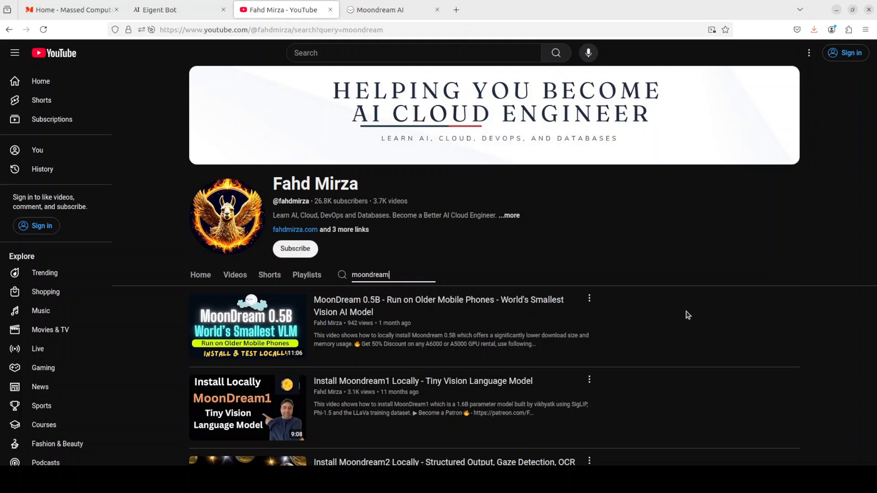